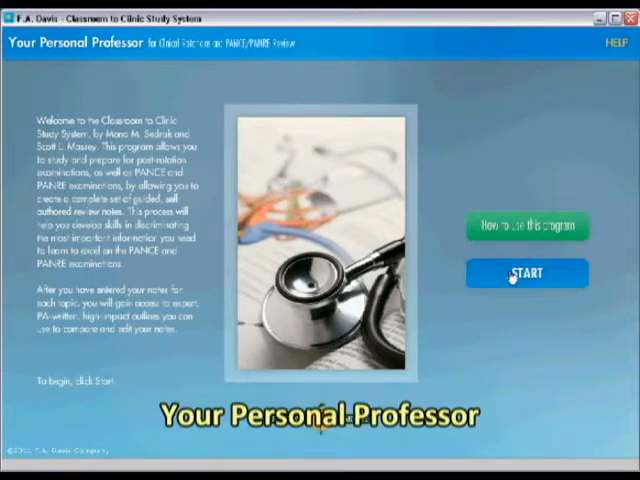
Step: Get past the welcome screen to the Body System concentration list
left_click(530, 273)
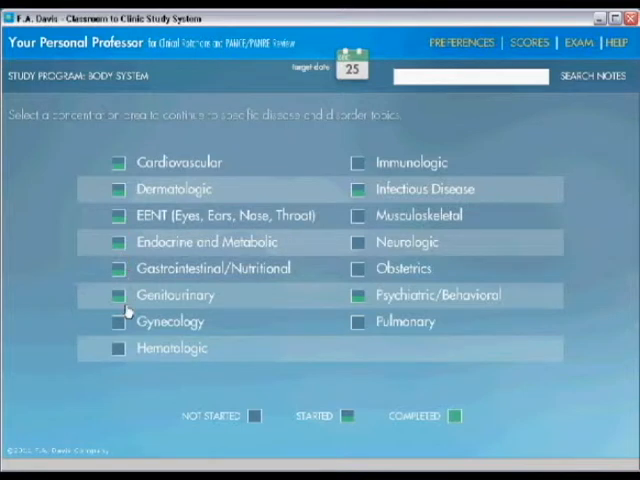
mouse_move(118, 325)
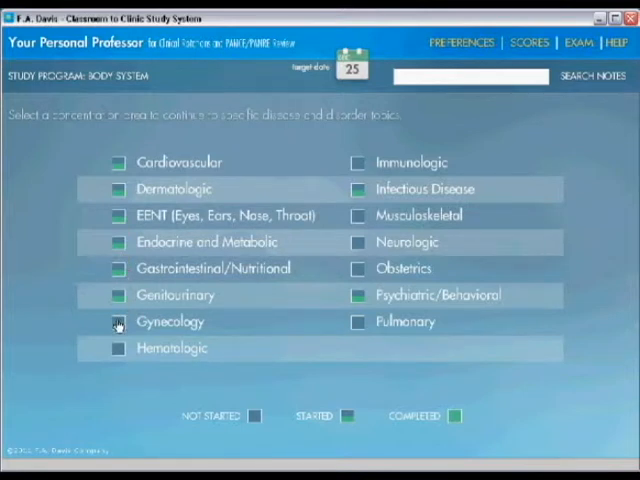
mouse_move(94, 85)
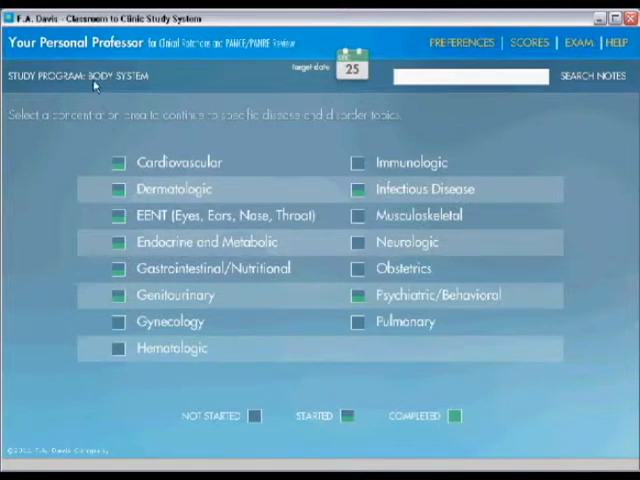
mouse_move(240, 100)
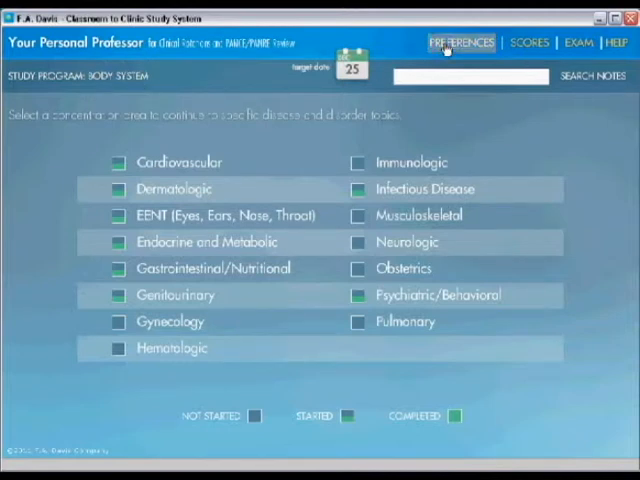
Step: Set the program of study to Clerkship in Preferences and save
left_click(462, 42)
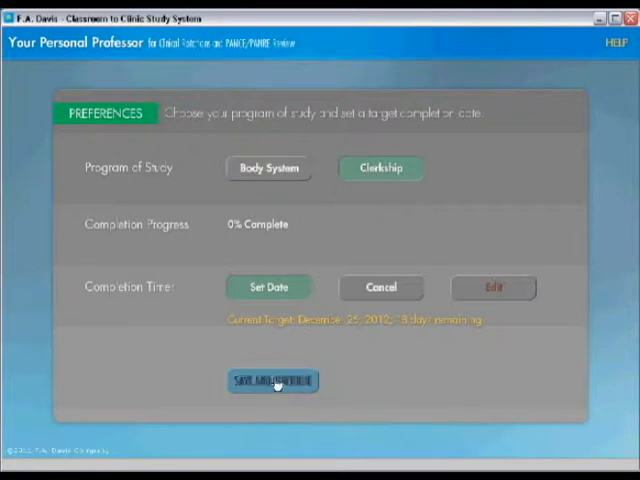
left_click(272, 381)
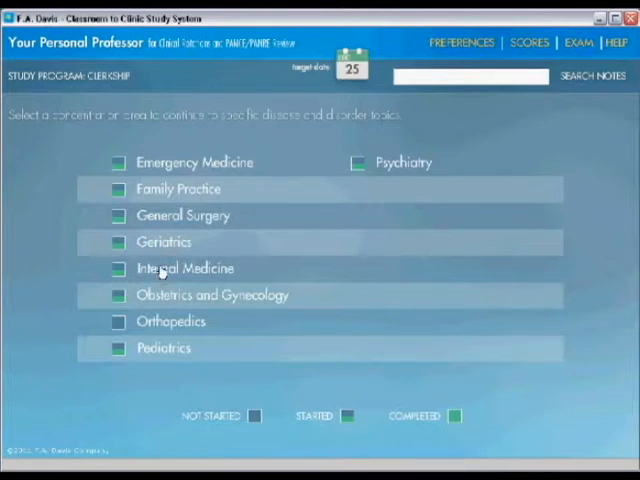
Step: Open Internal Medicine from the Clerkship concentration list
left_click(183, 268)
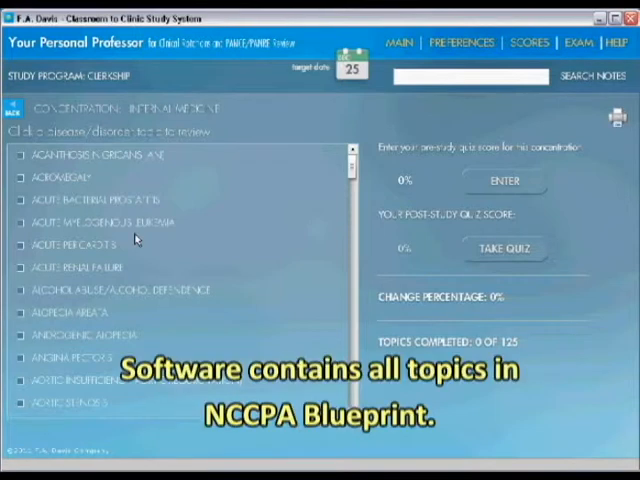
mouse_move(60, 248)
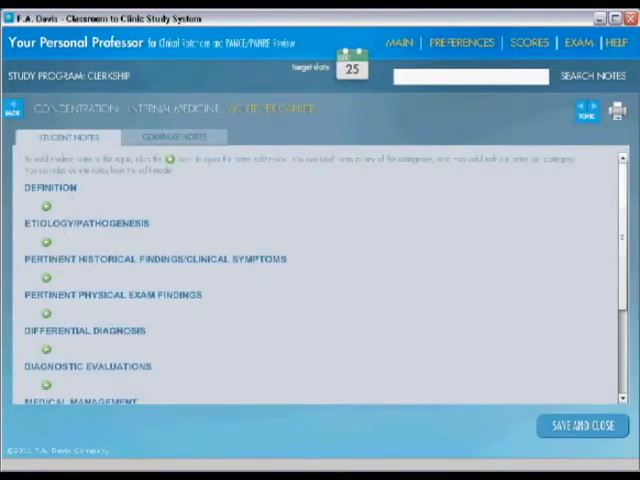
mouse_move(72, 207)
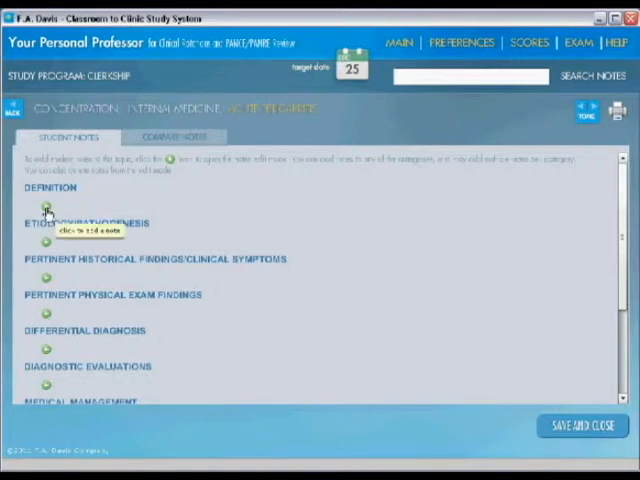
Step: Add Definition notes for Acute Pericarditis, then open the Compare Notes view
left_click(45, 204)
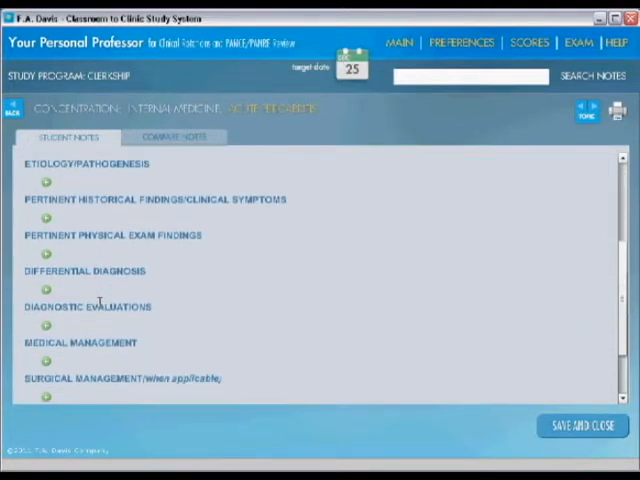
scroll("down", 3)
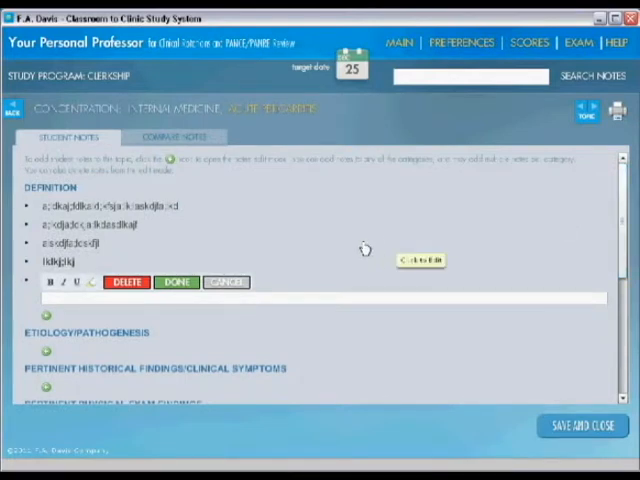
left_click(172, 137)
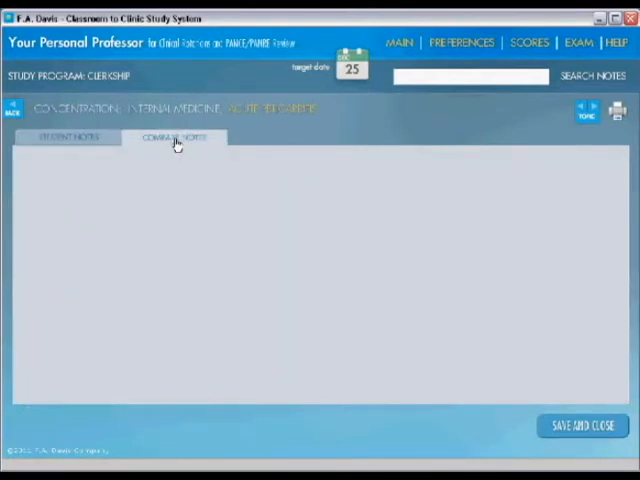
left_click(173, 137)
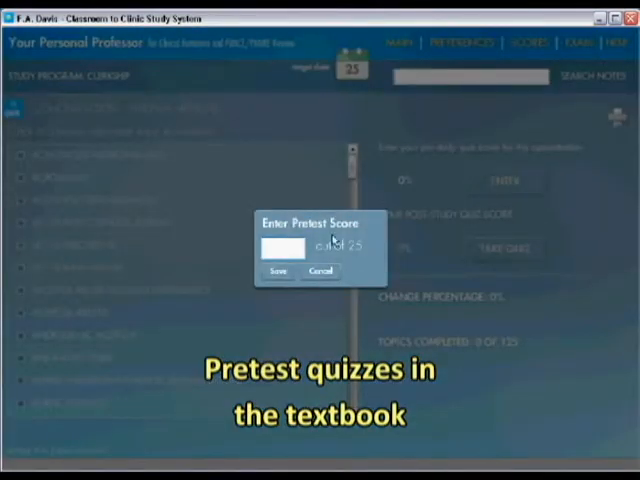
Step: Save a pretest score of 13 for Internal Medicine
type("13")
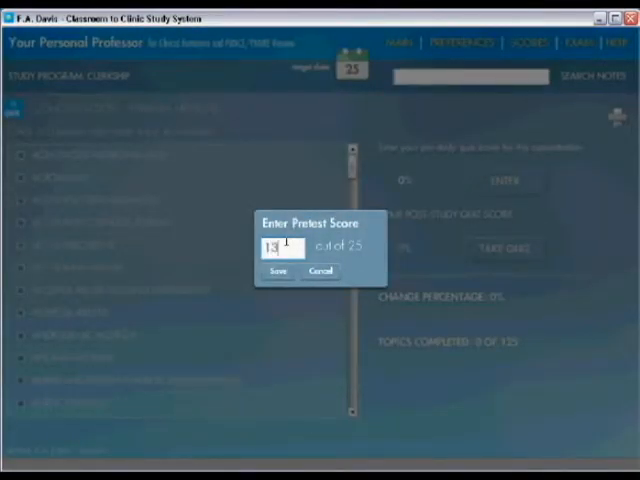
left_click(281, 271)
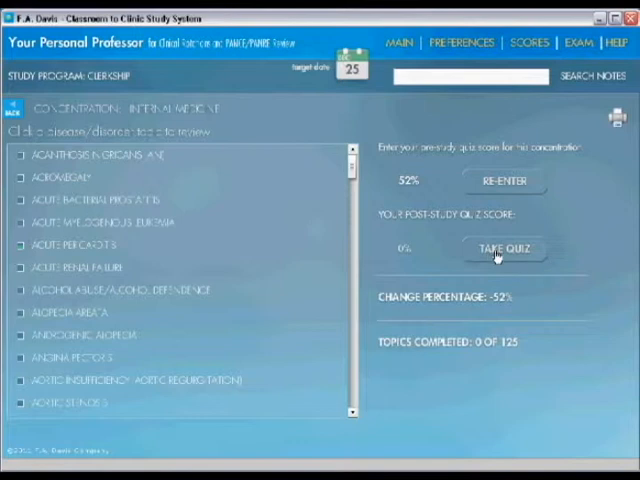
Step: Start the Internal Medicine quiz, then view the Scores page
left_click(504, 248)
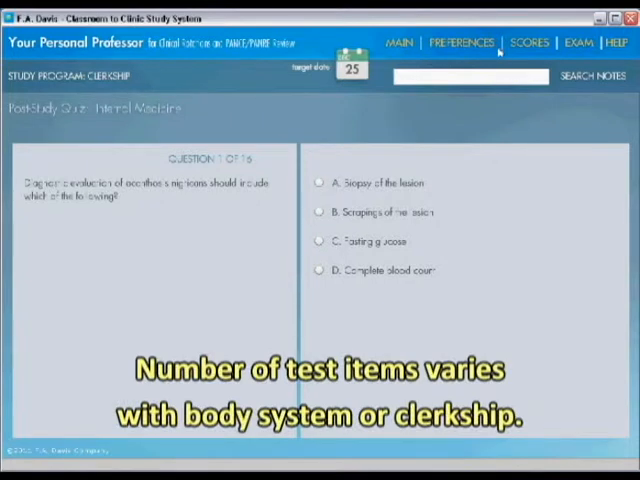
left_click(529, 42)
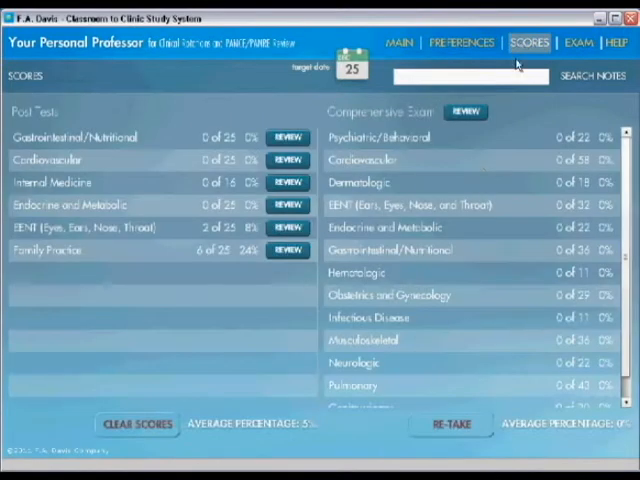
mouse_move(480, 173)
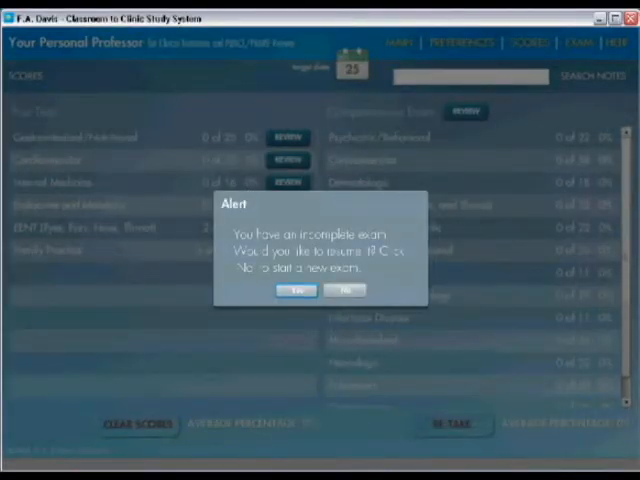
Step: Respond to the incomplete comprehensive exam alert
left_click(296, 290)
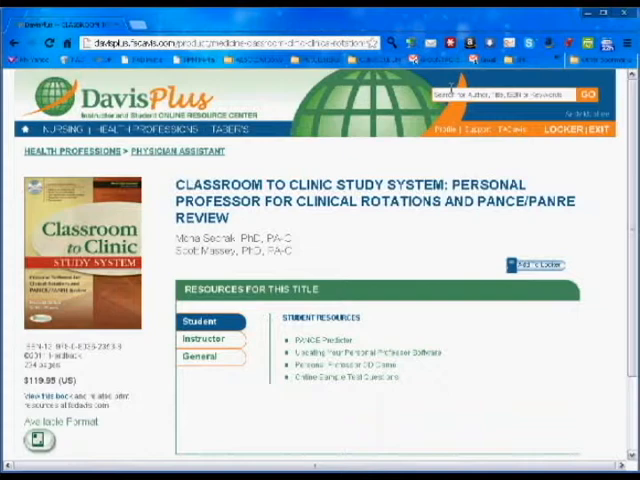
mouse_move(424, 160)
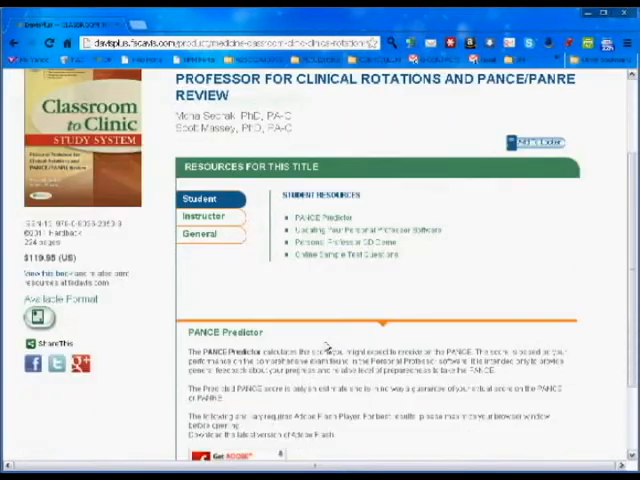
Step: Scroll the DavisPlus resources page down to the PANCE Predictor section
scroll("down", 3)
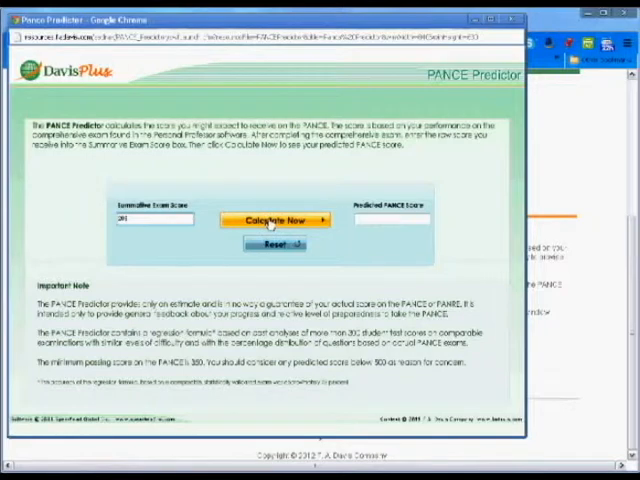
Step: Calculate the predicted PANCE score from the entered summative exam score
left_click(275, 219)
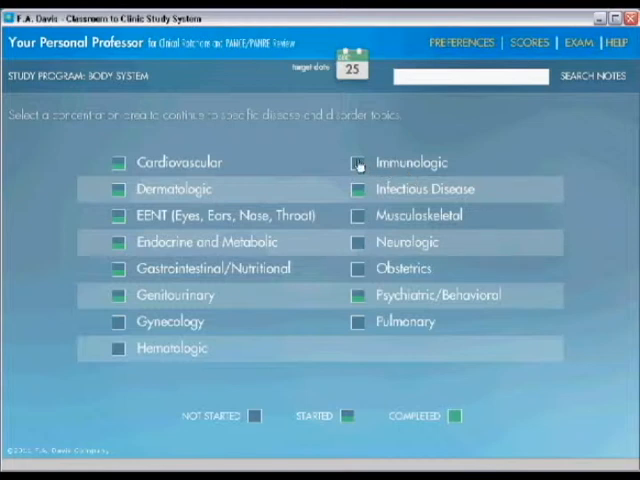
mouse_move(270, 418)
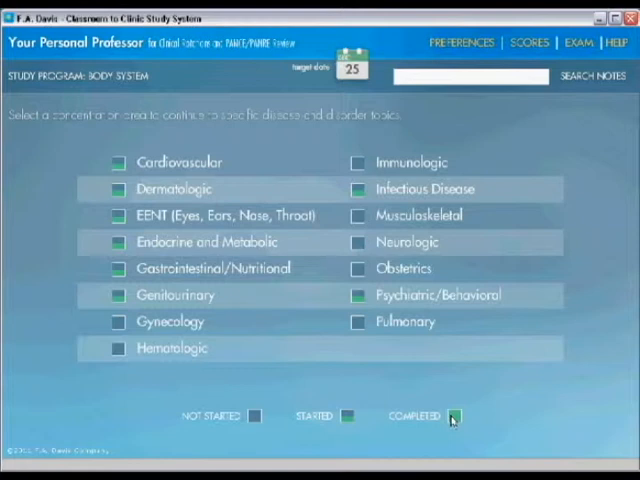
mouse_move(495, 330)
type("cardiovas")
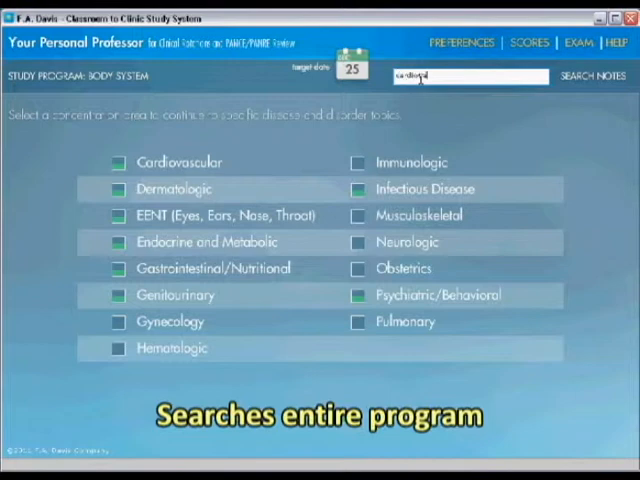
Step: Run a notes search for 'cardiovascular' and show its results
left_click(593, 75)
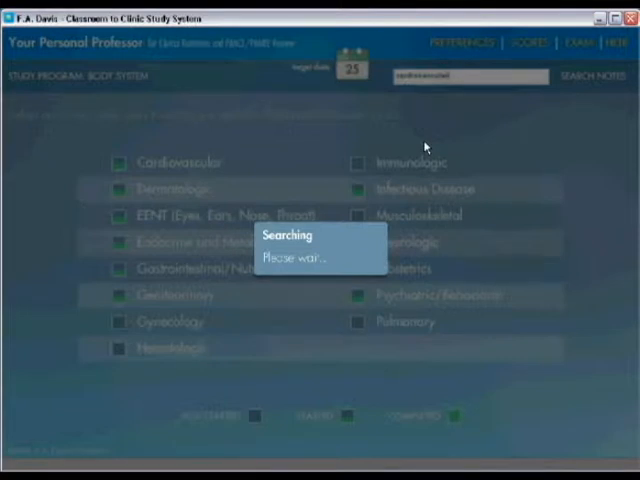
left_click(592, 76)
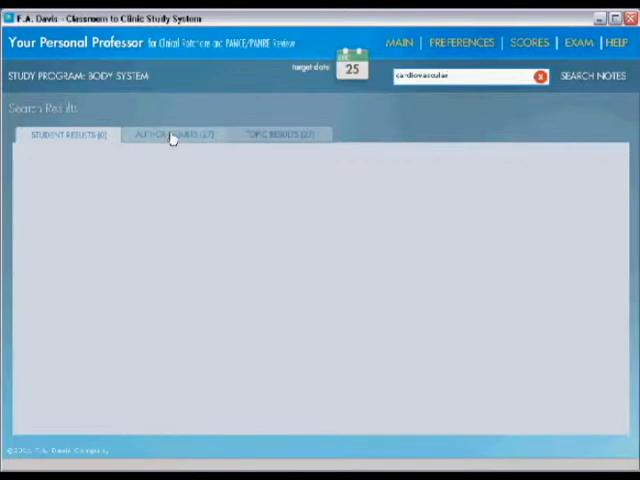
Step: View the cardiovascular Author Results and Topic Results, then return to the MAIN body-system list
left_click(172, 135)
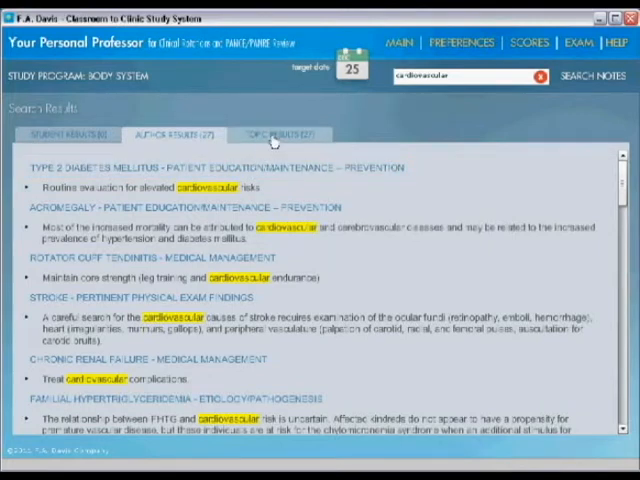
left_click(277, 135)
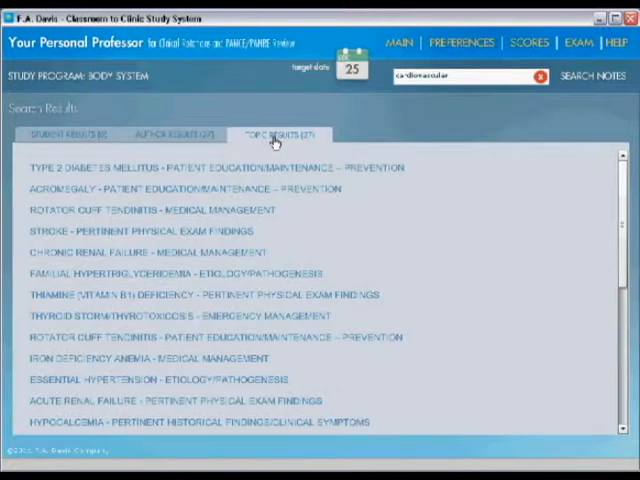
left_click(399, 42)
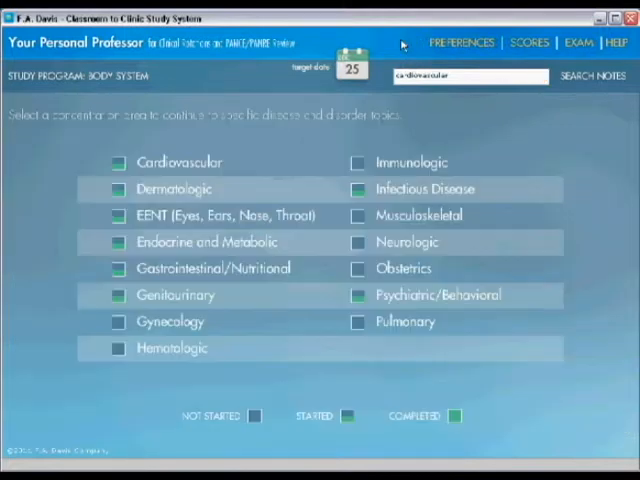